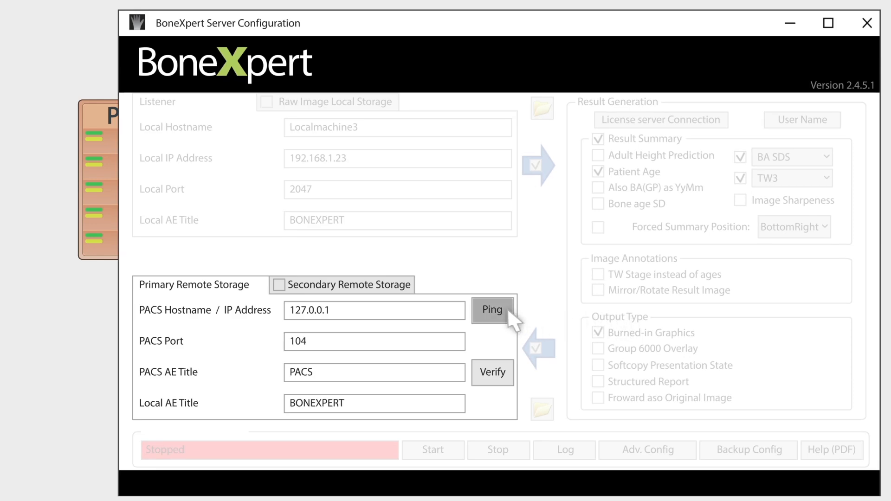
# Ping the PACS host 127.0.0.1 successfully, then start the BoneXpert server so its status shows Running.
pyautogui.click(492, 310)
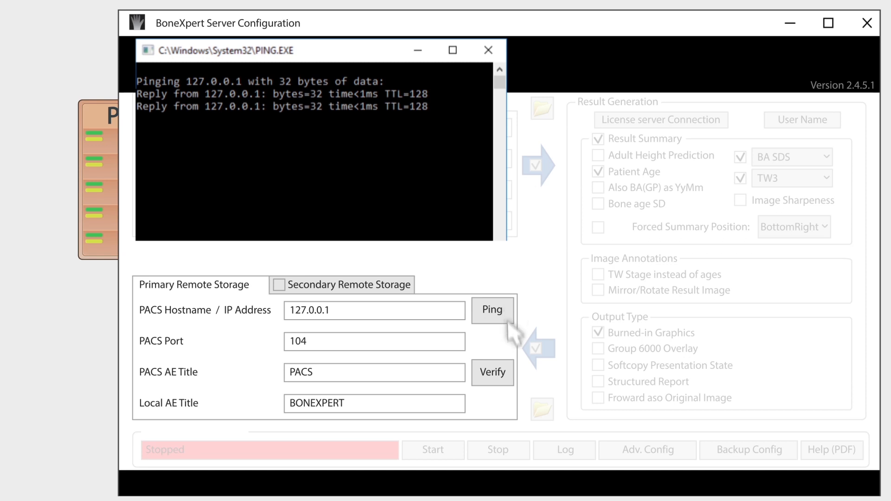
pyautogui.click(488, 50)
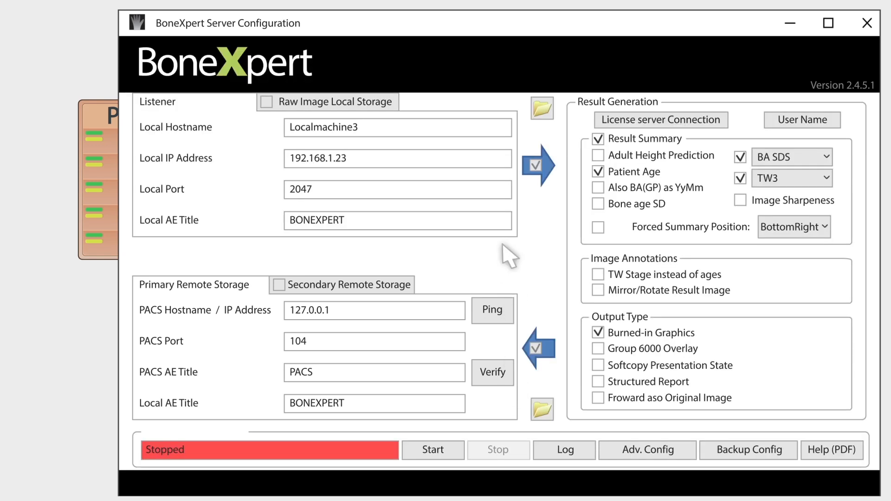
pyautogui.click(433, 450)
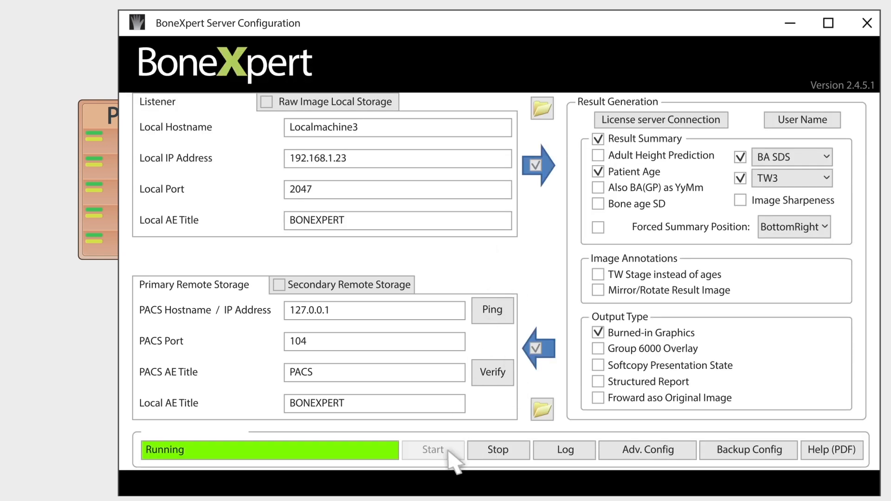